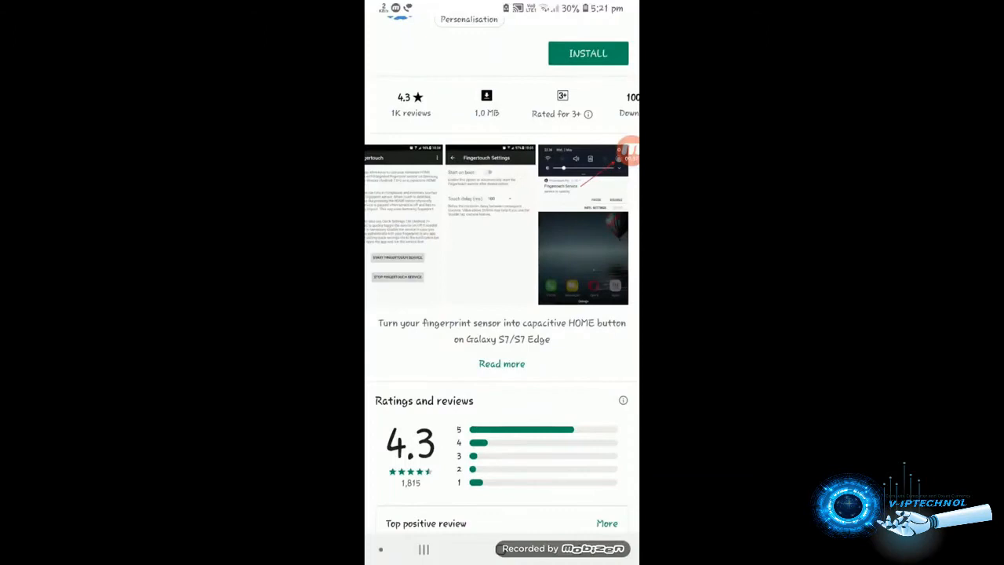
Search the Play Store for S Secure and open Samsung R&D Institute's app page
{"action": "left_click", "coordinate": [502, 16]}
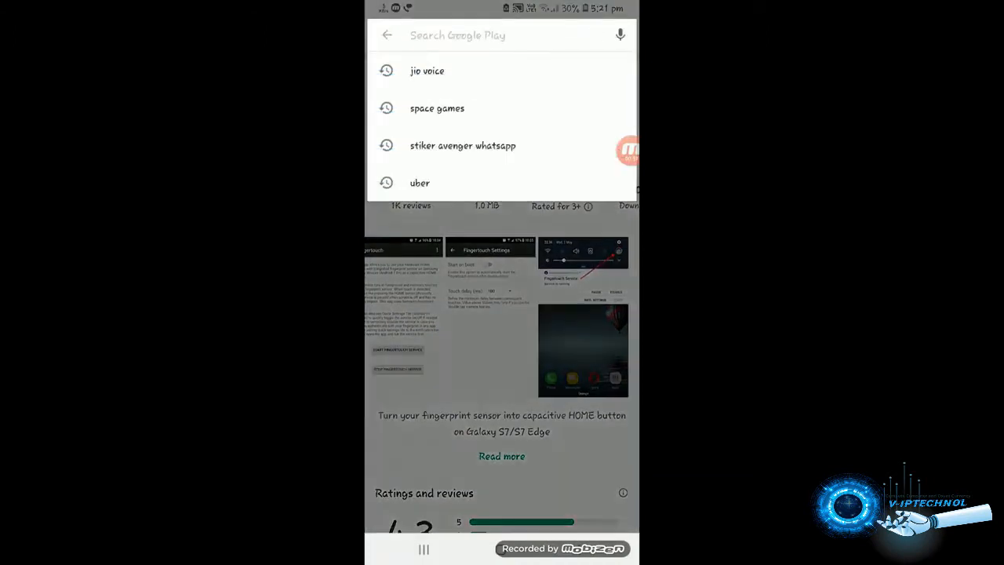
{"action": "type", "text": "sam"}
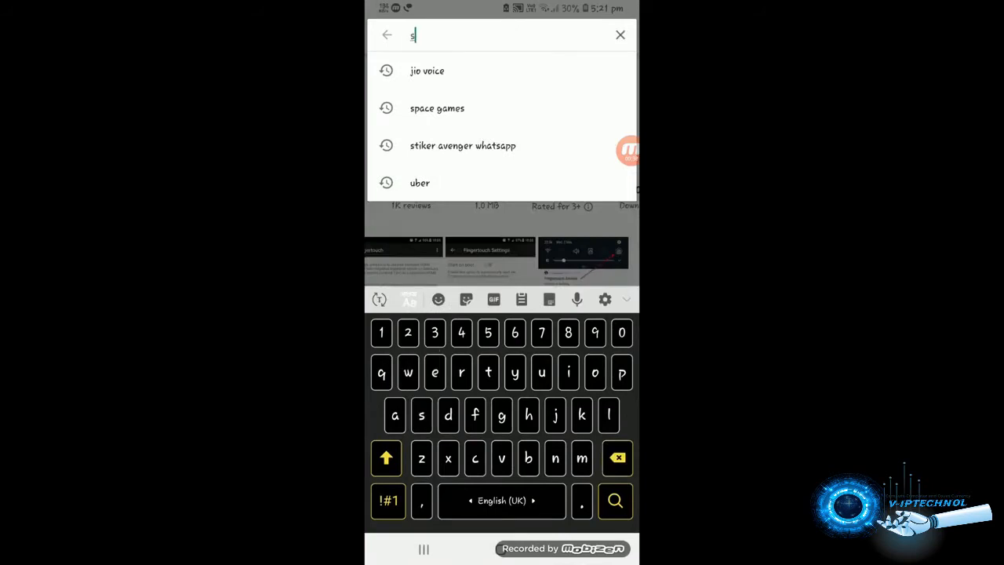
{"action": "type", "text": "e"}
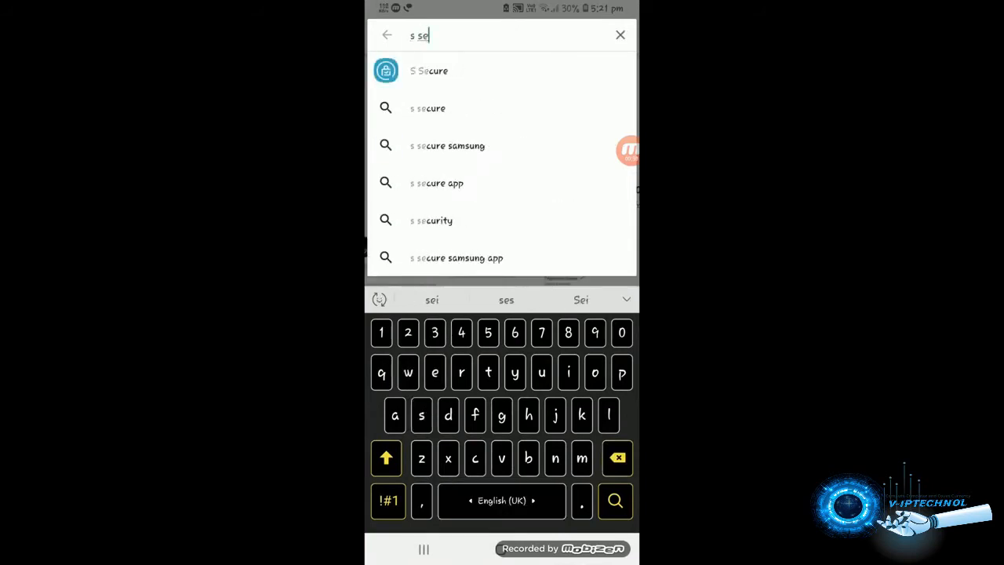
{"action": "left_click", "coordinate": [429, 70]}
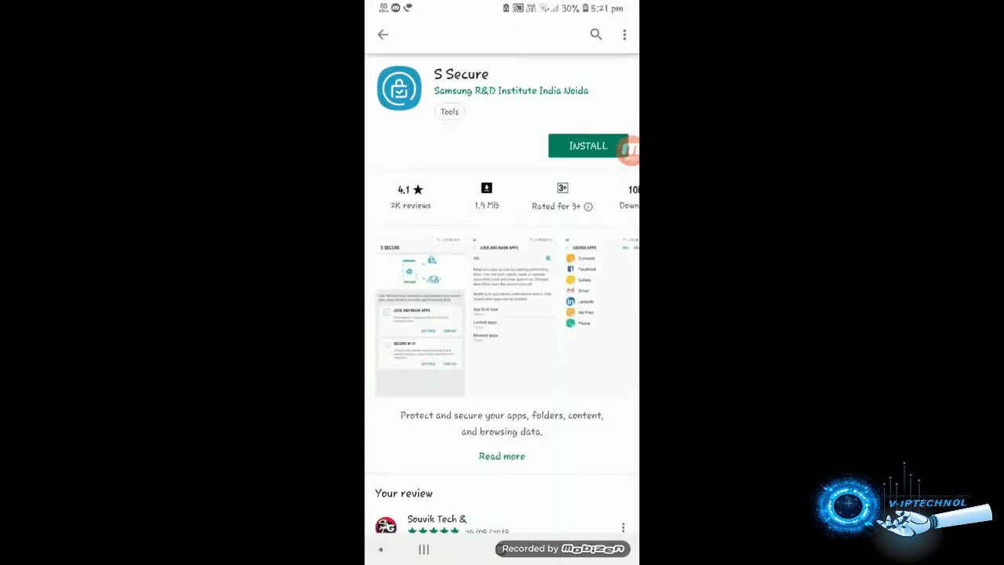
Install S Secure and wait until the Open button appears
{"action": "left_click", "coordinate": [588, 145]}
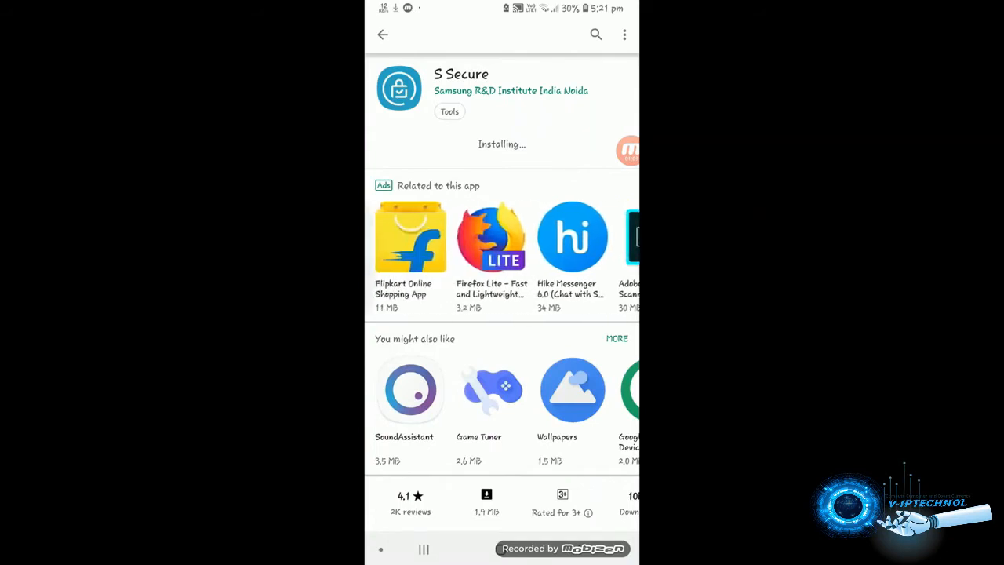
{"action": "scroll", "scroll_direction": "down", "scroll_amount": 3}
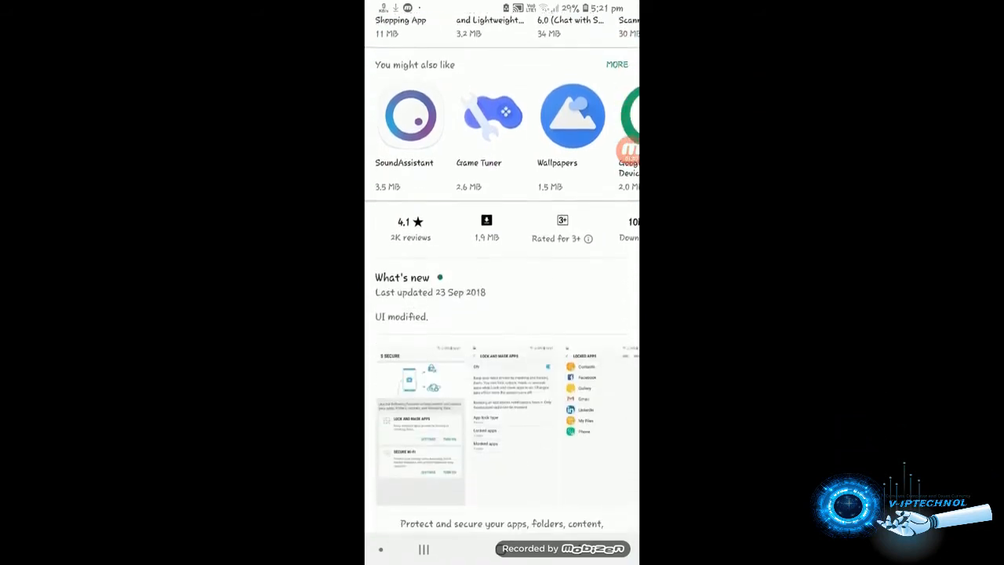
{"action": "scroll", "scroll_direction": "down", "scroll_amount": 3}
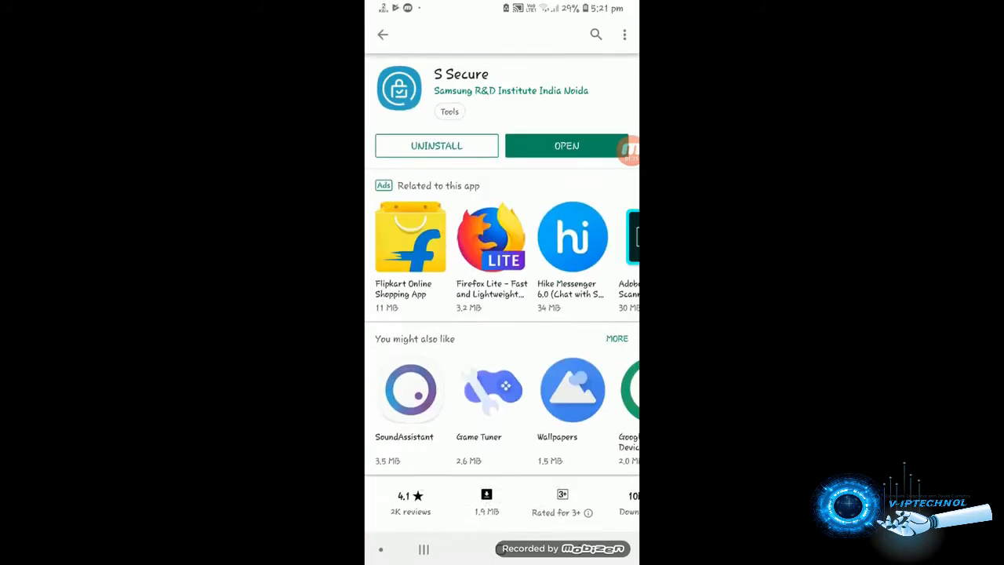
Launch S Secure, switch on Lock and Mask Apps, and show the Pattern/PIN/Password lock choices
{"action": "left_click", "coordinate": [566, 146]}
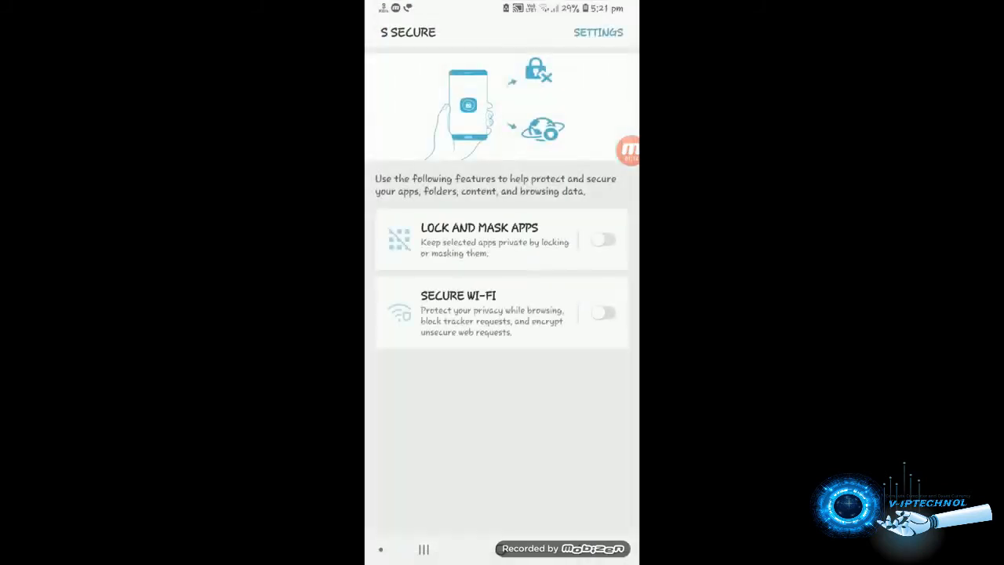
{"action": "left_click", "coordinate": [603, 239]}
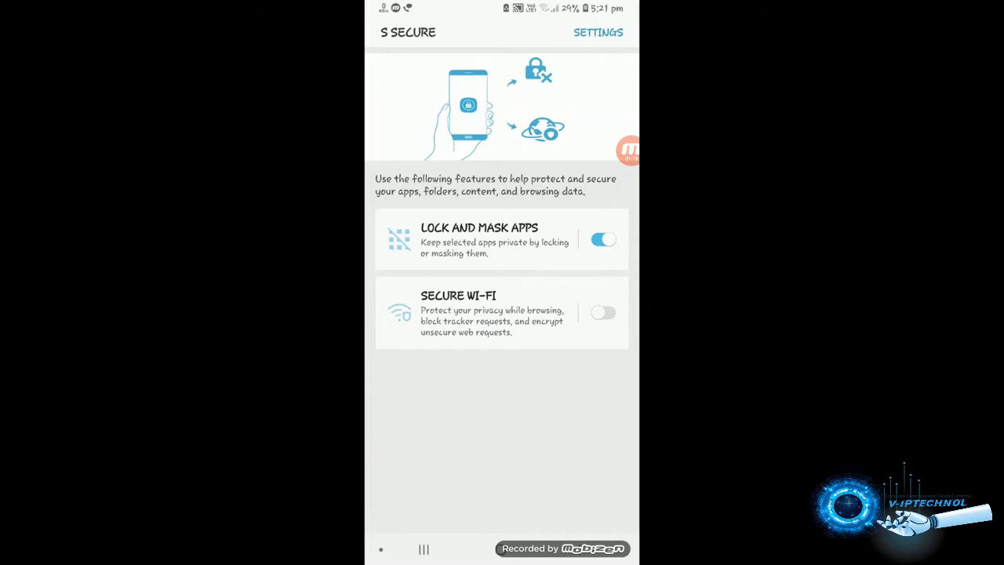
{"action": "left_click", "coordinate": [478, 240]}
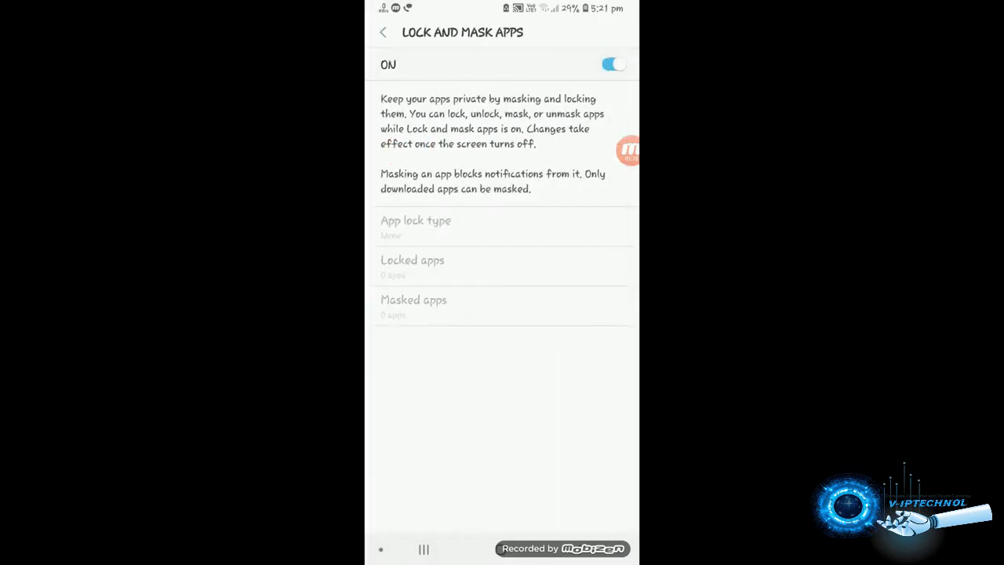
{"action": "left_click", "coordinate": [414, 225]}
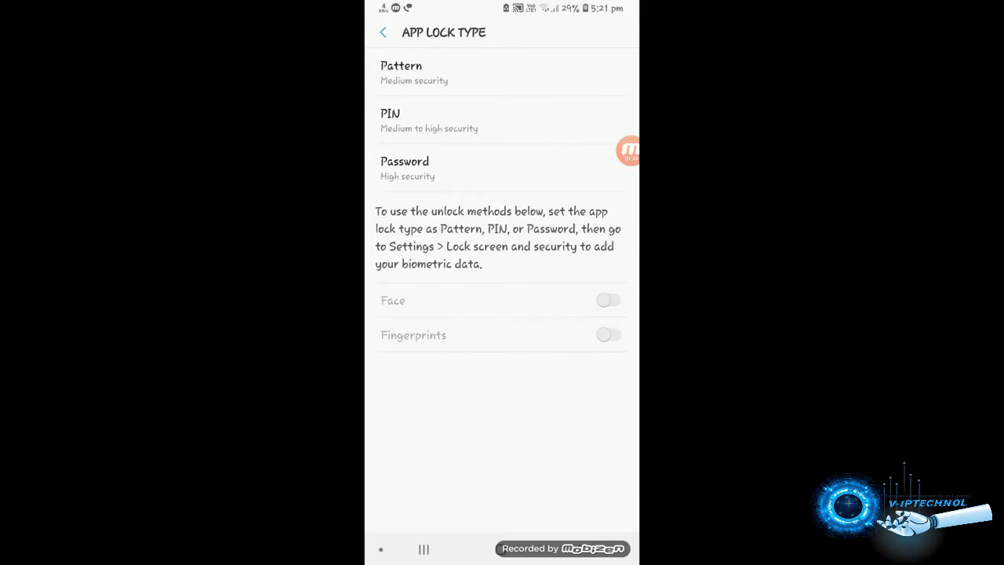
Set a PIN as the app lock type with fingerprint unlocking enabled
{"action": "left_click", "coordinate": [390, 120]}
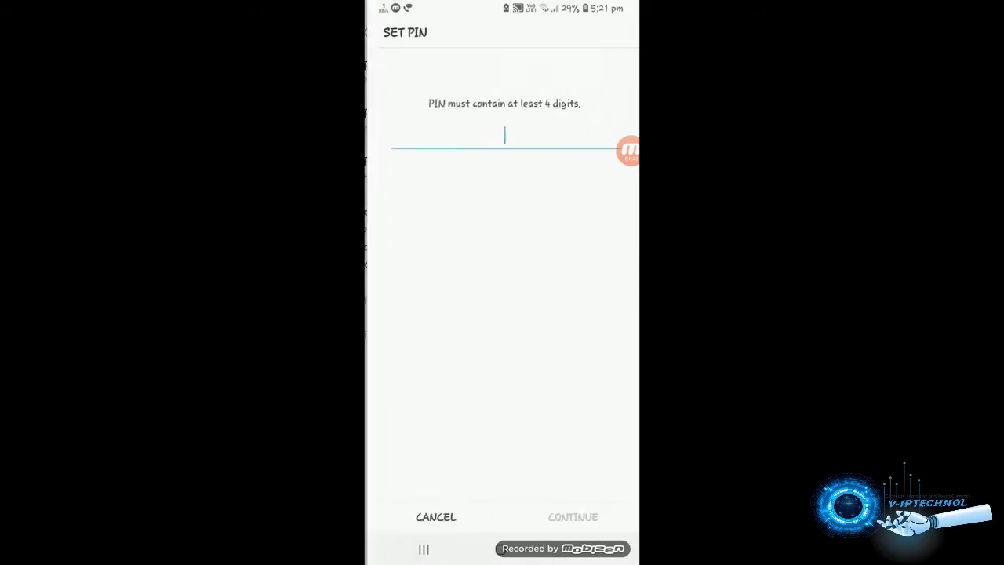
{"action": "left_click", "coordinate": [484, 391]}
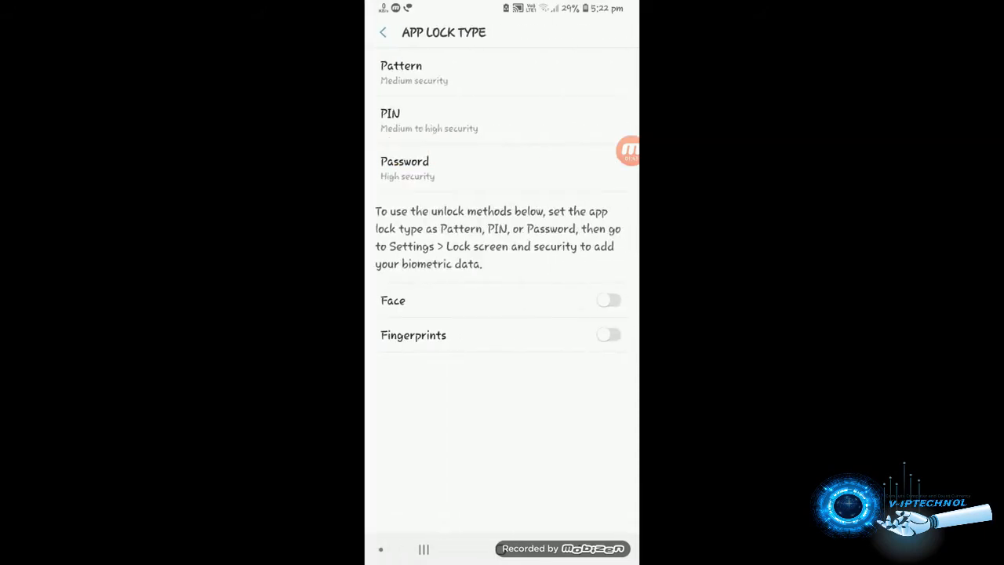
{"action": "left_click", "coordinate": [382, 32]}
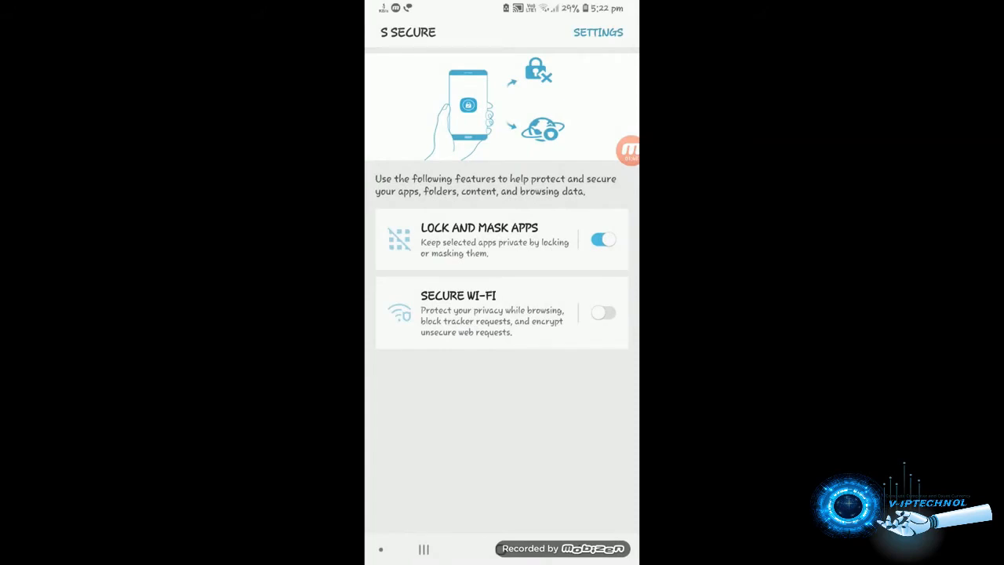
{"action": "left_click", "coordinate": [479, 239]}
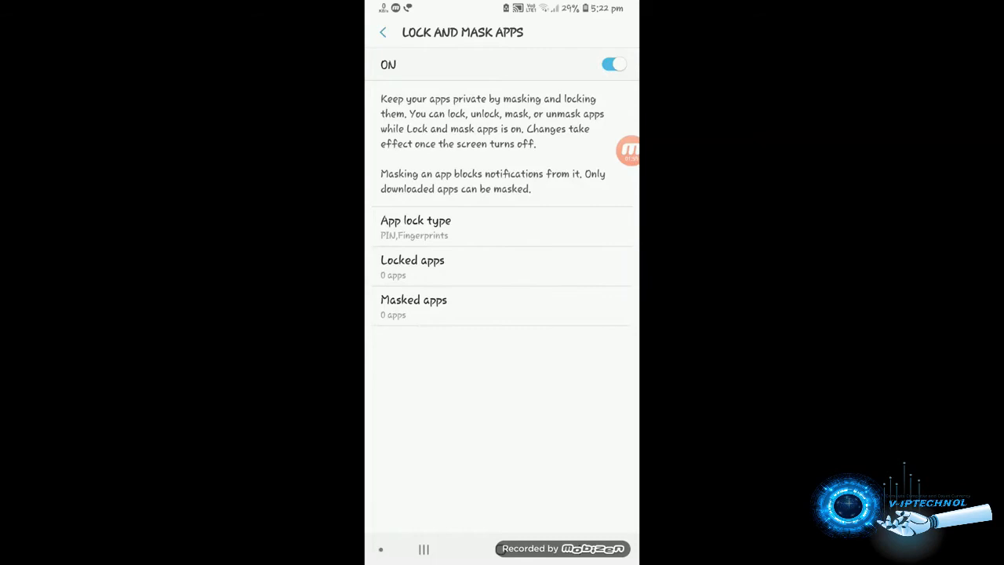
Add Gallery, Photos and My Files to S Secure's locked apps list
{"action": "left_click", "coordinate": [411, 260]}
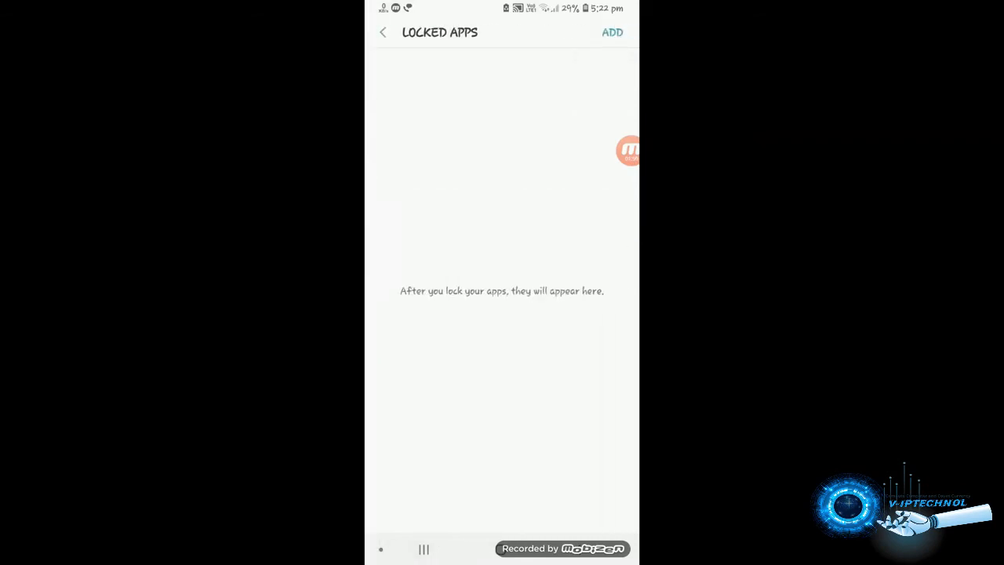
{"action": "left_click", "coordinate": [612, 32]}
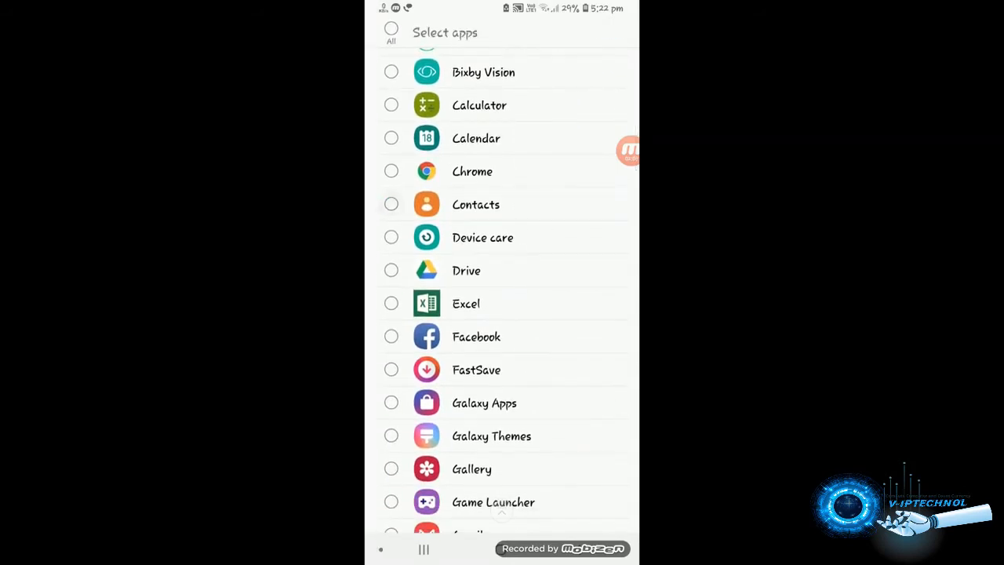
{"action": "left_click", "coordinate": [391, 342]}
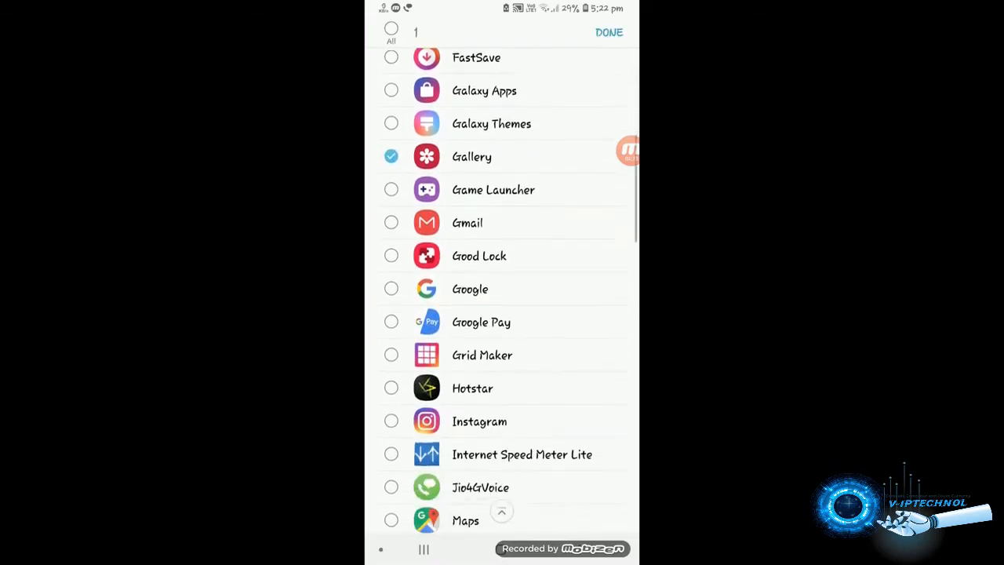
{"action": "scroll", "scroll_direction": "down", "scroll_amount": 3}
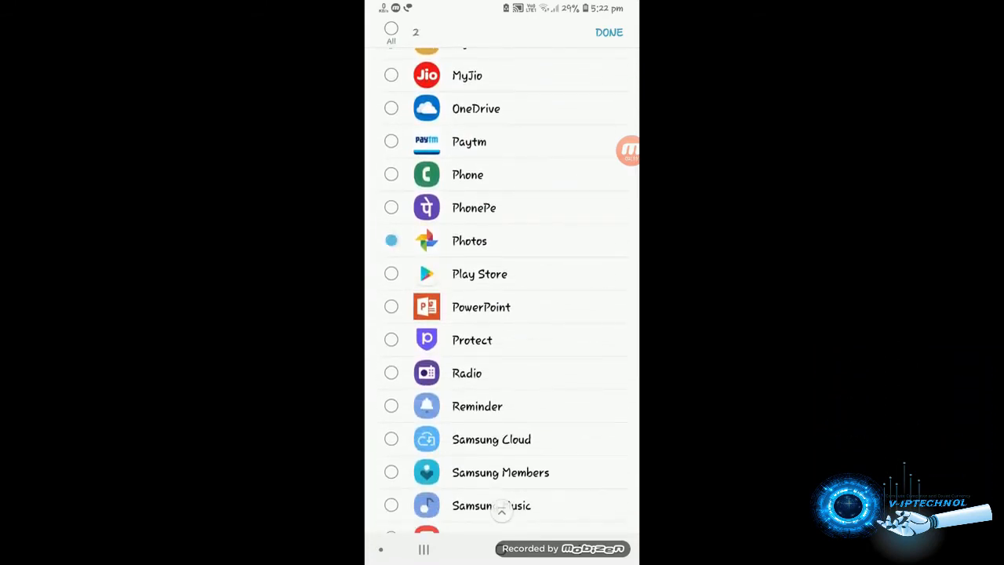
{"action": "scroll", "scroll_direction": "down", "scroll_amount": 3}
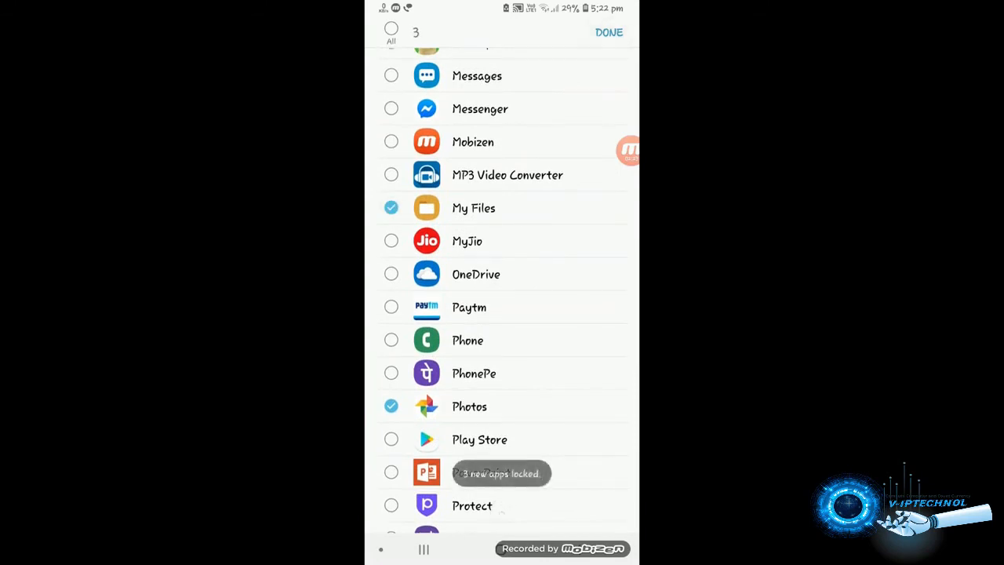
{"action": "left_click", "coordinate": [609, 32]}
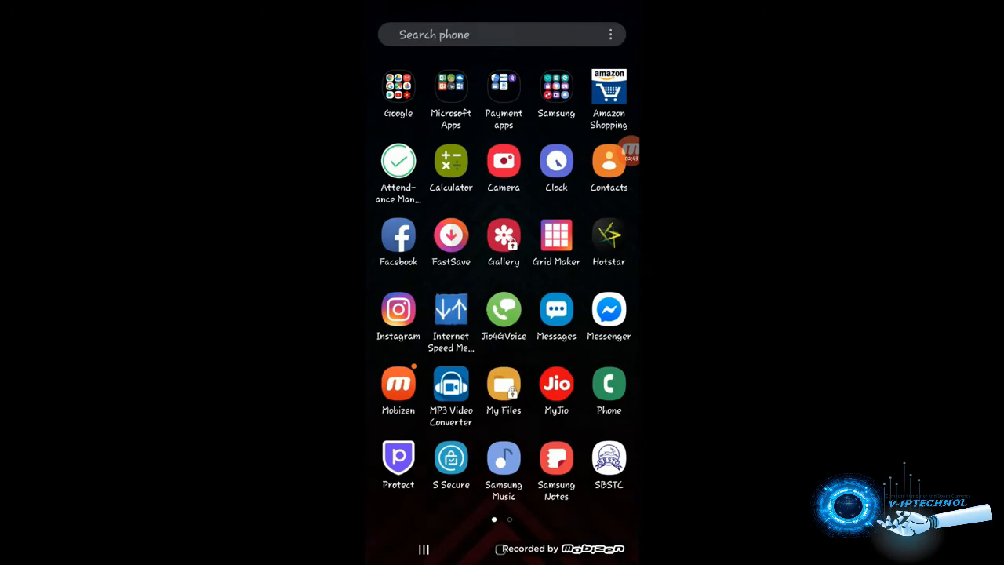
Check the lock badges on Gallery and My Files in the app drawer, then relaunch S Secure
{"action": "left_click", "coordinate": [502, 383]}
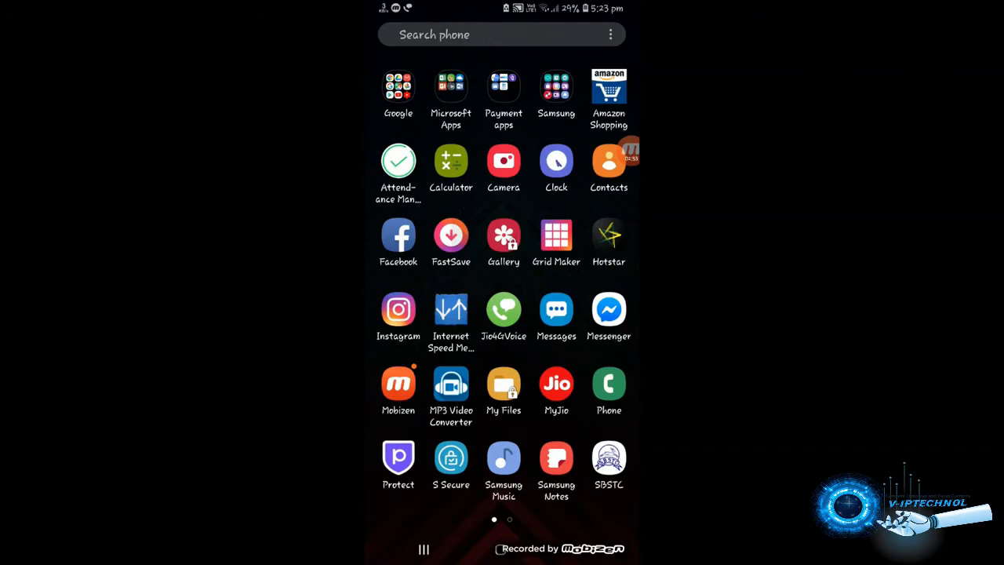
{"action": "left_click", "coordinate": [556, 86]}
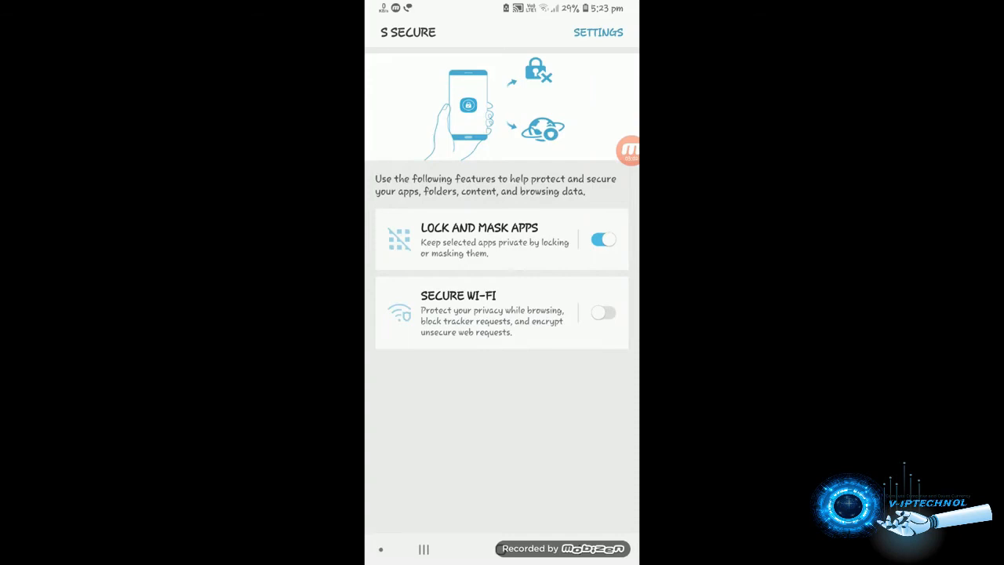
Add Amazon Shopping to S Secure's masked apps list
{"action": "left_click", "coordinate": [478, 239]}
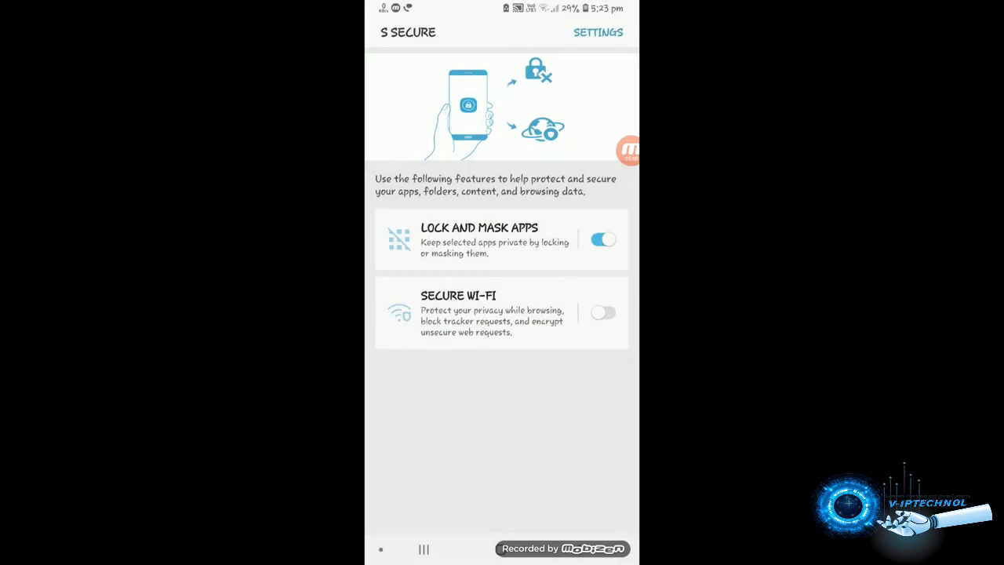
{"action": "left_click", "coordinate": [479, 239]}
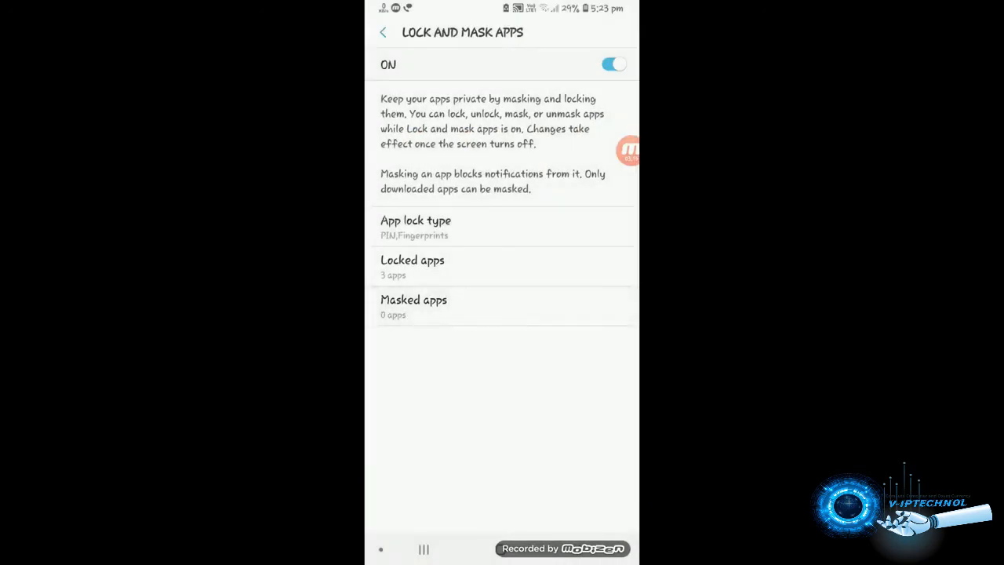
{"action": "left_click", "coordinate": [413, 306]}
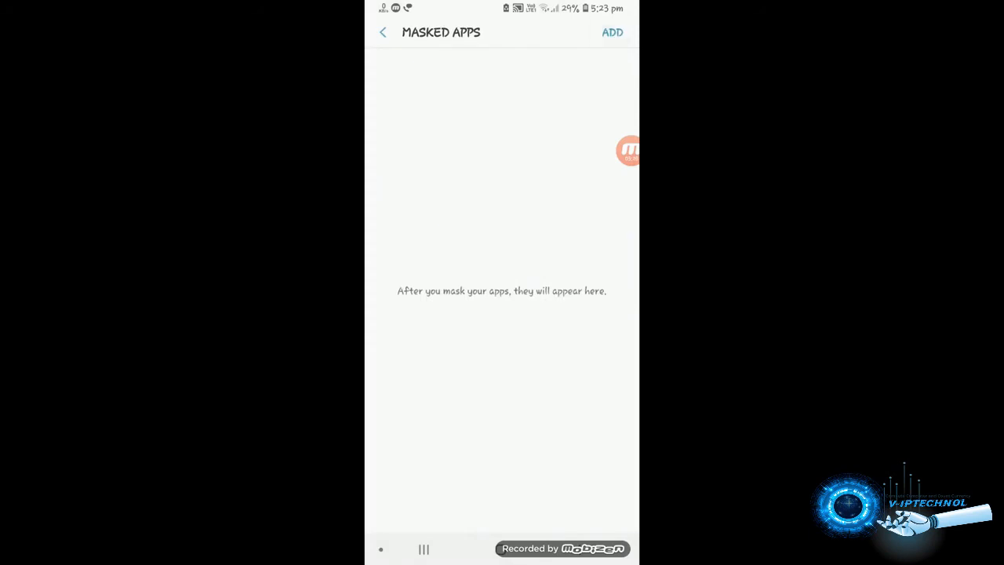
{"action": "left_click", "coordinate": [613, 32]}
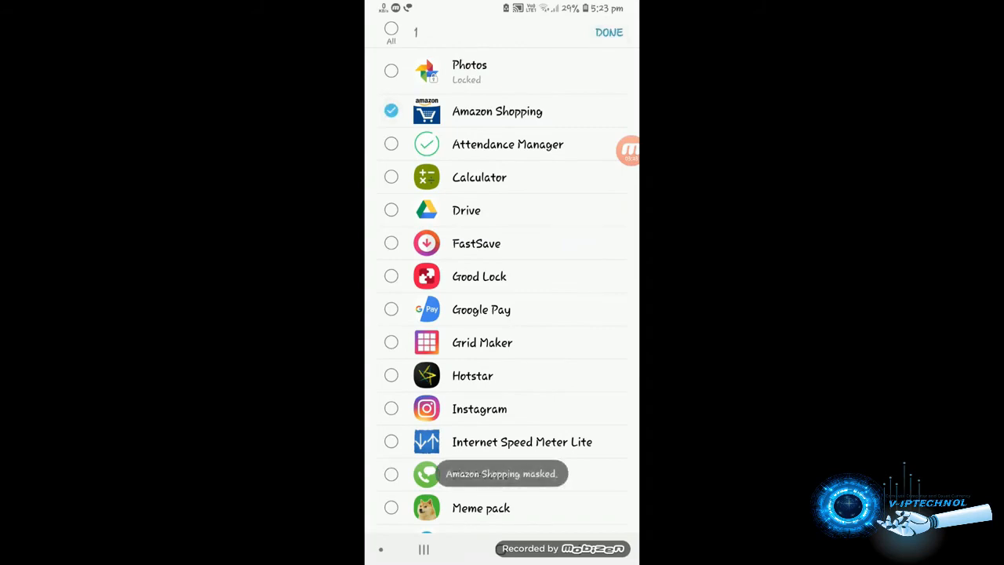
{"action": "left_click", "coordinate": [608, 32]}
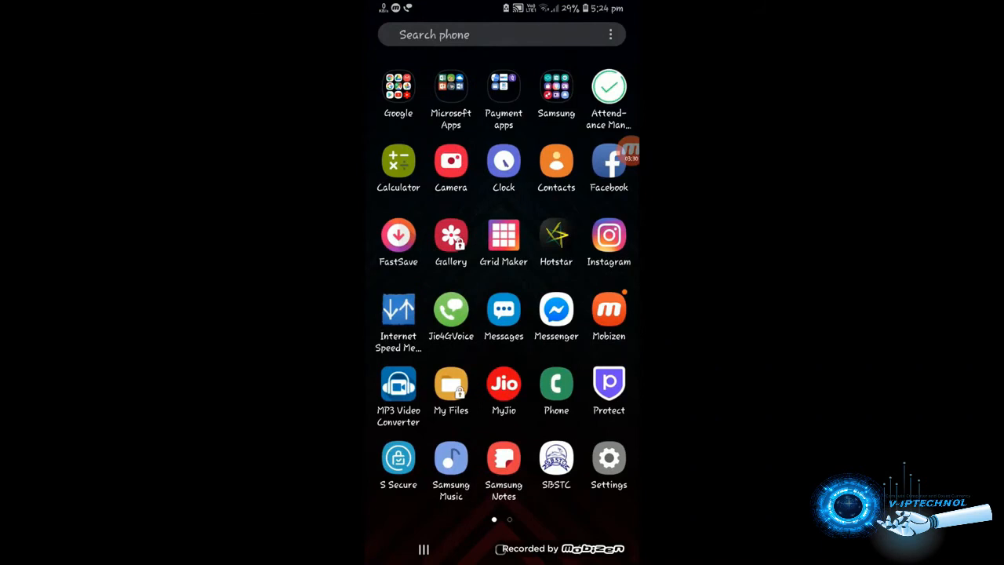
Confirm the Amazon Shopping icon is missing from the app drawer and relaunch S Secure
{"action": "left_click", "coordinate": [610, 34]}
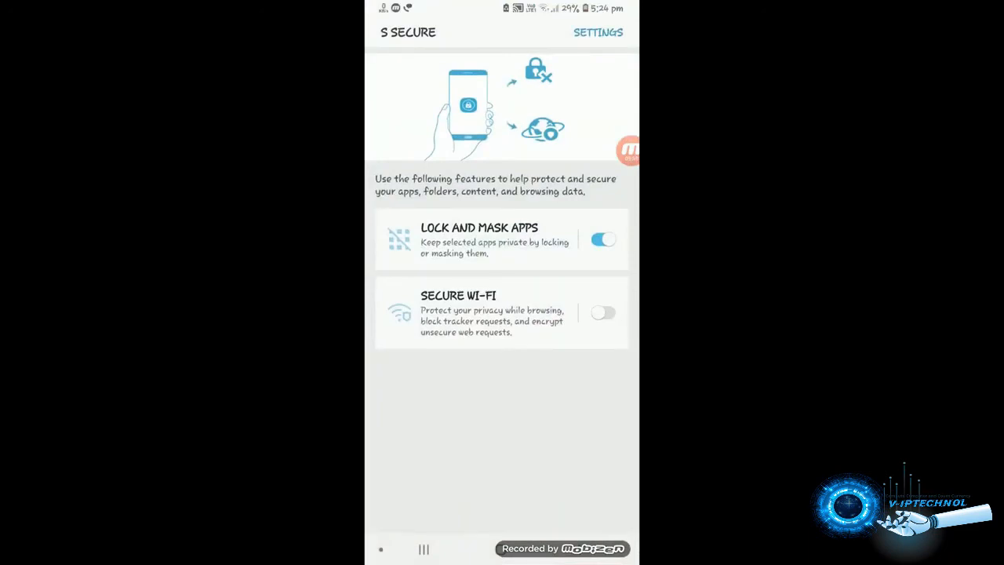
Unmask Amazon Shopping from the Masked apps list and long-press its restored icon
{"action": "left_click", "coordinate": [478, 239]}
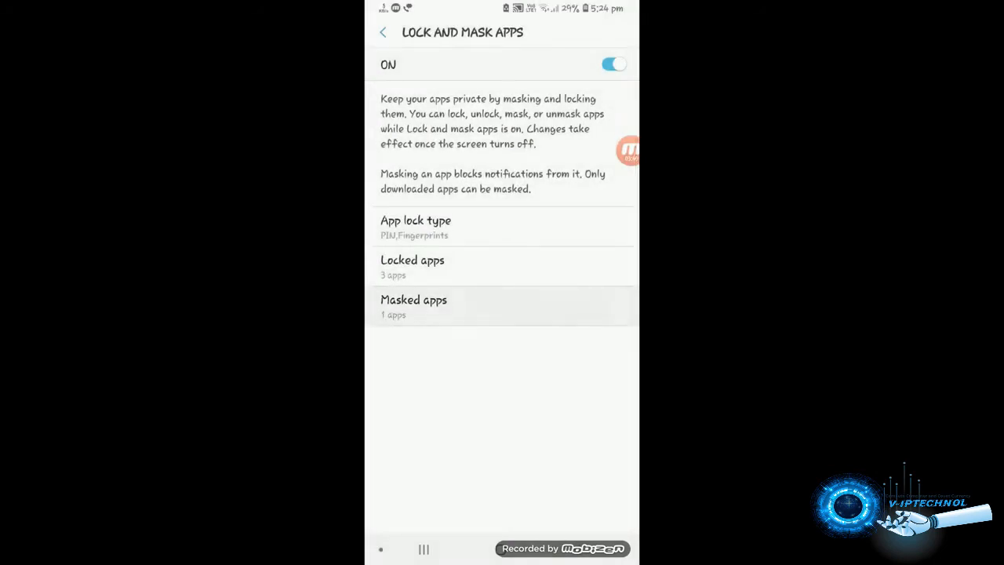
{"action": "left_click", "coordinate": [413, 306]}
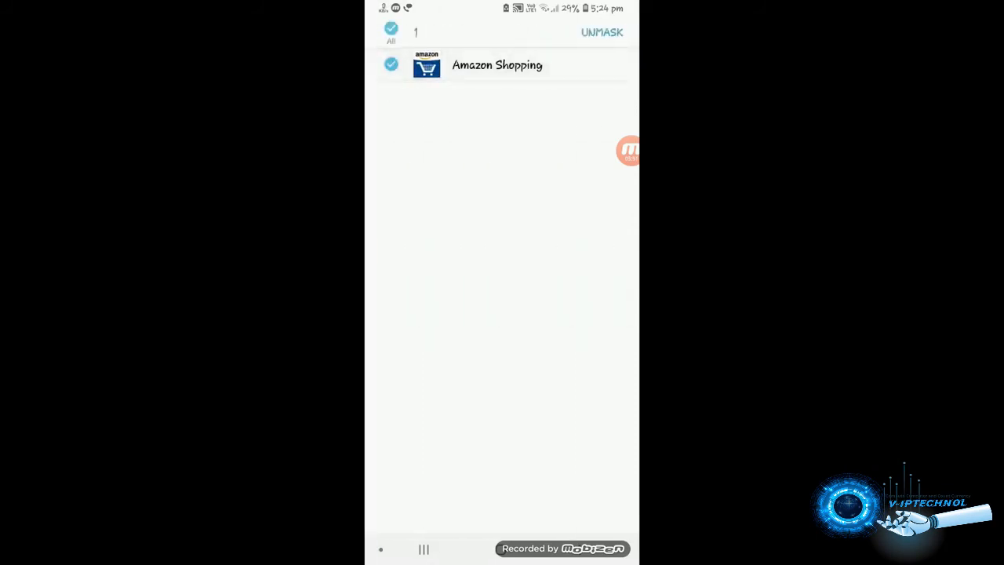
{"action": "left_click", "coordinate": [602, 32]}
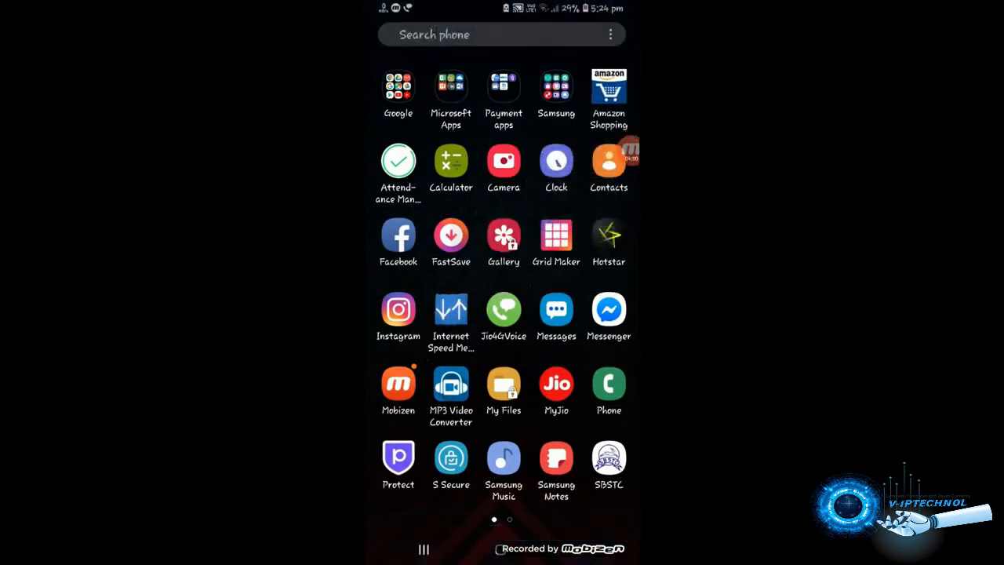
{"action": "left_click", "coordinate": [609, 86]}
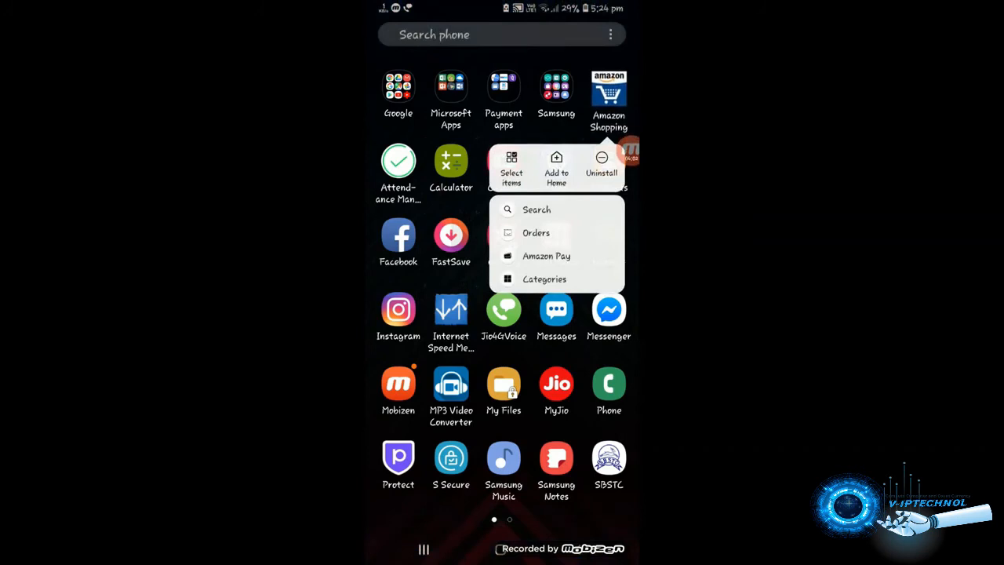